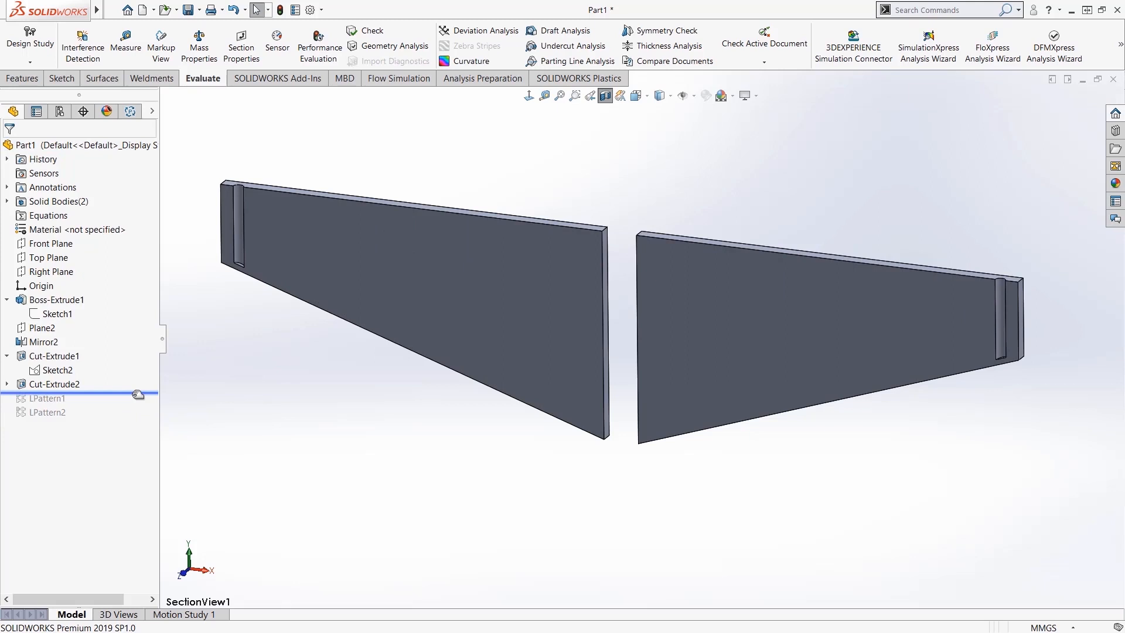
- Reopen Cut-Extrude2 on the right plate to review its 2 mm offset-from-surface depth
{"action": "left_click", "coordinate": [53, 385]}
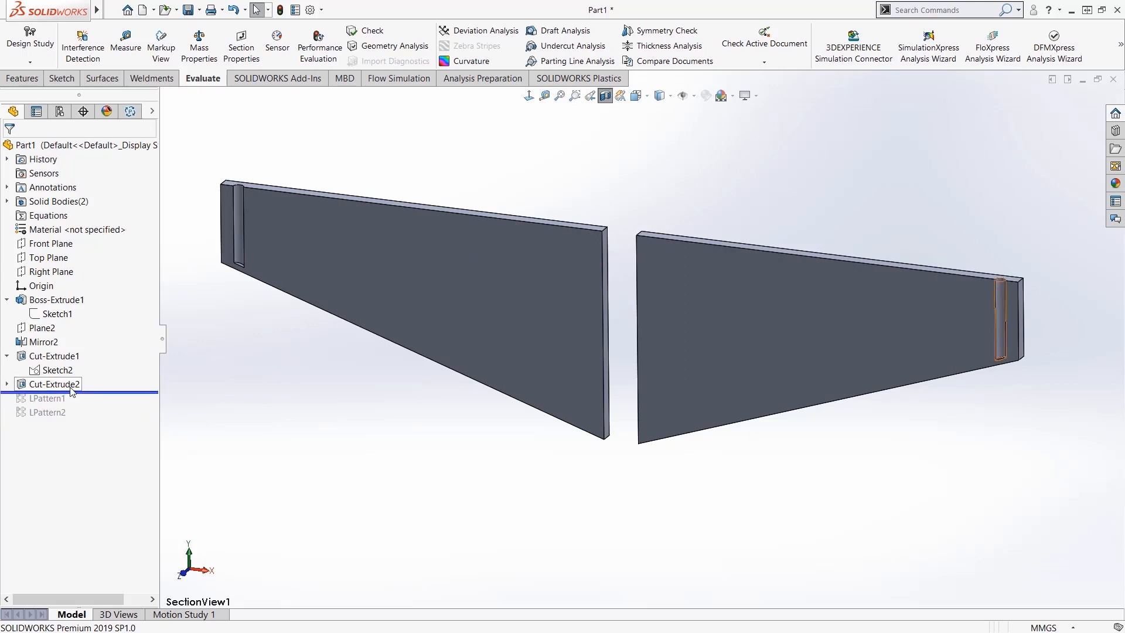
{"action": "double_click", "coordinate": [52, 384]}
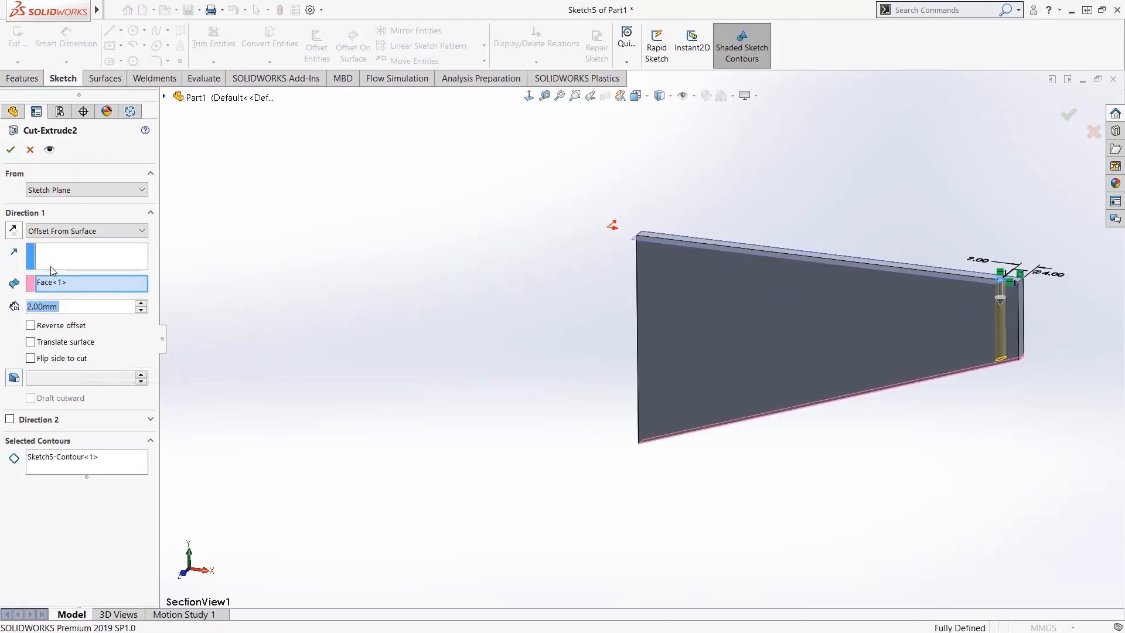
{"action": "mouse_move", "coordinate": [651, 376]}
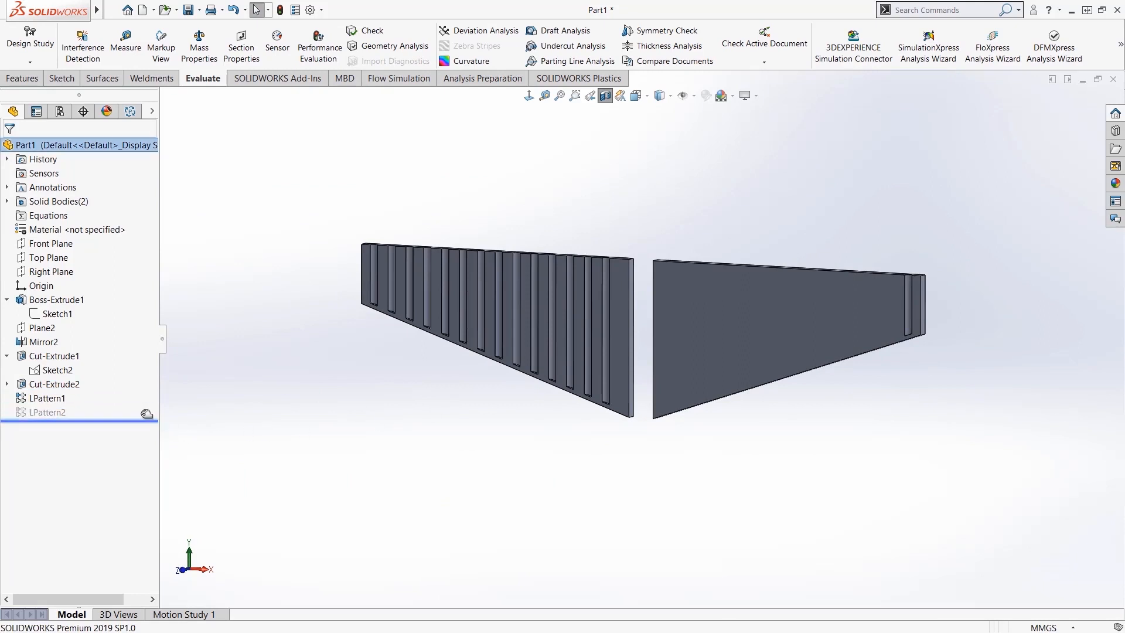
- Move the rollback bar below LPattern2 so both plates show their full slot rows
{"action": "left_click", "coordinate": [48, 411]}
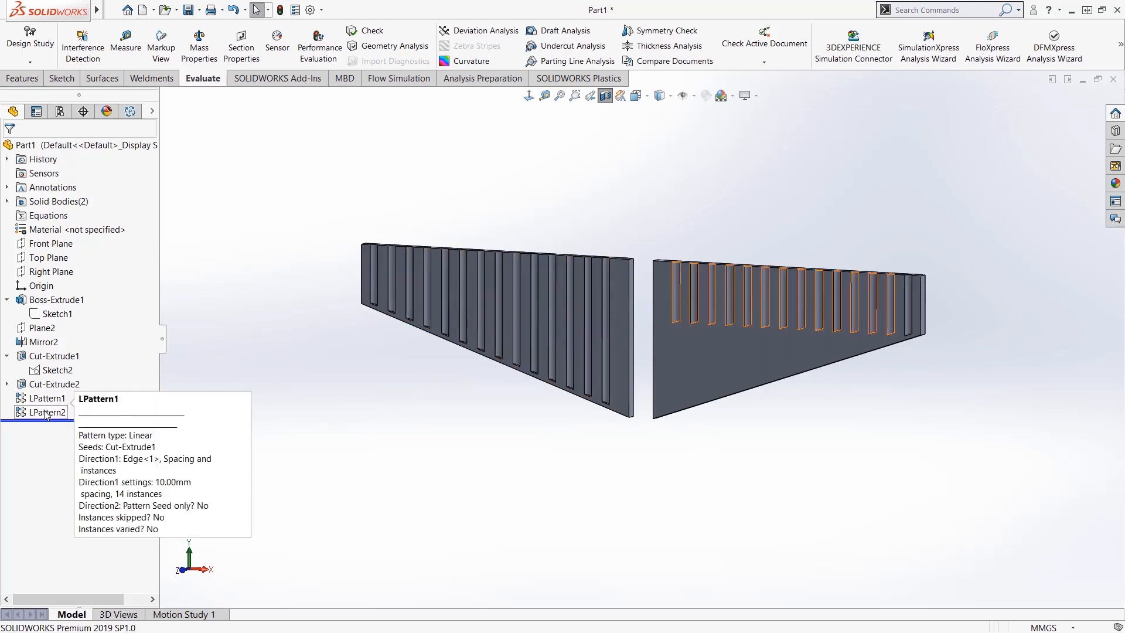
{"action": "mouse_move", "coordinate": [46, 411]}
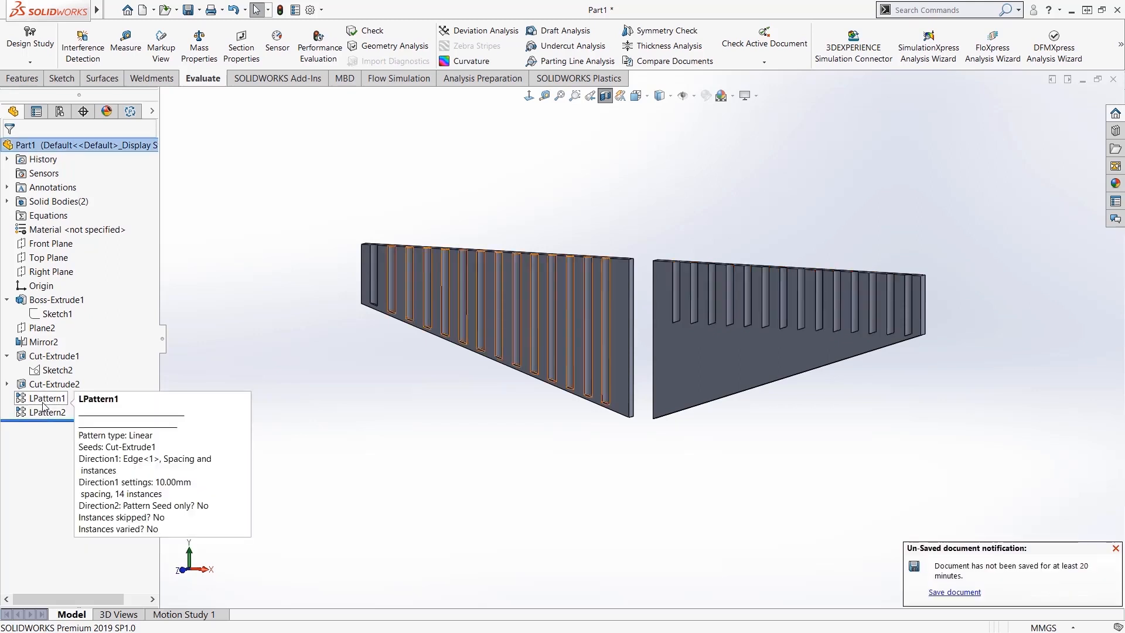
{"action": "left_click", "coordinate": [44, 397]}
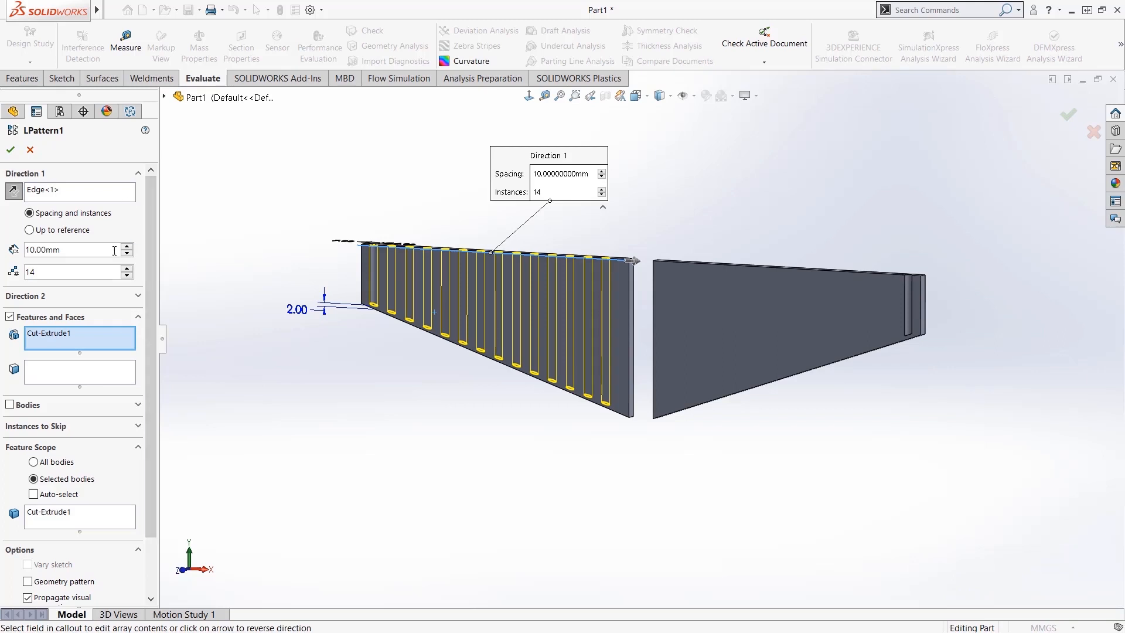
{"action": "mouse_move", "coordinate": [140, 353]}
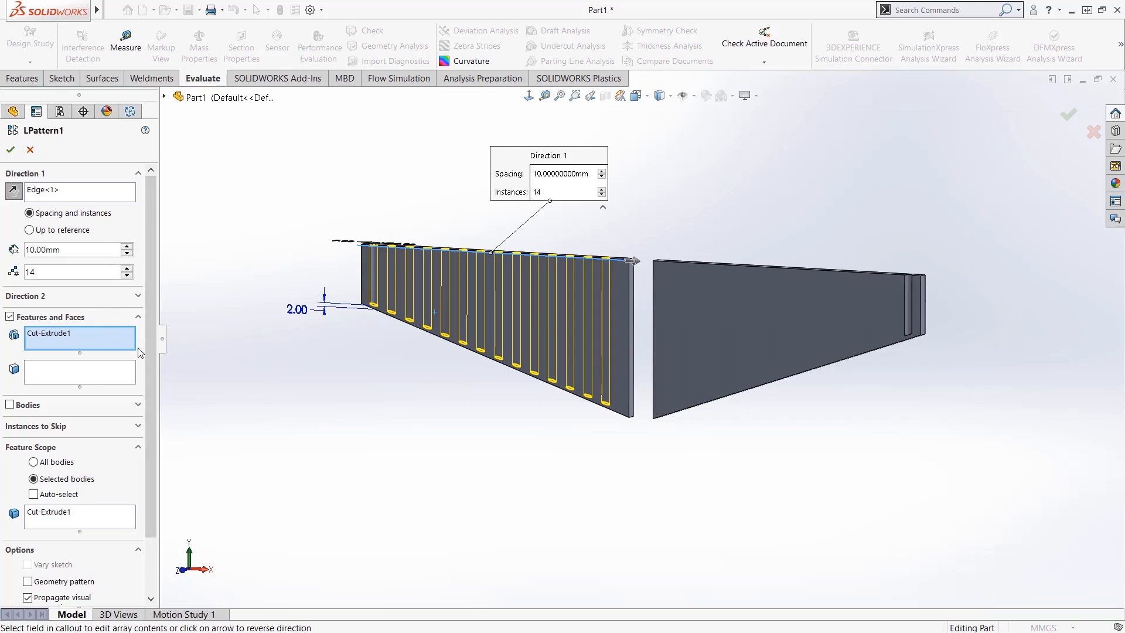
{"action": "scroll", "scroll_direction": "down", "scroll_amount": 3}
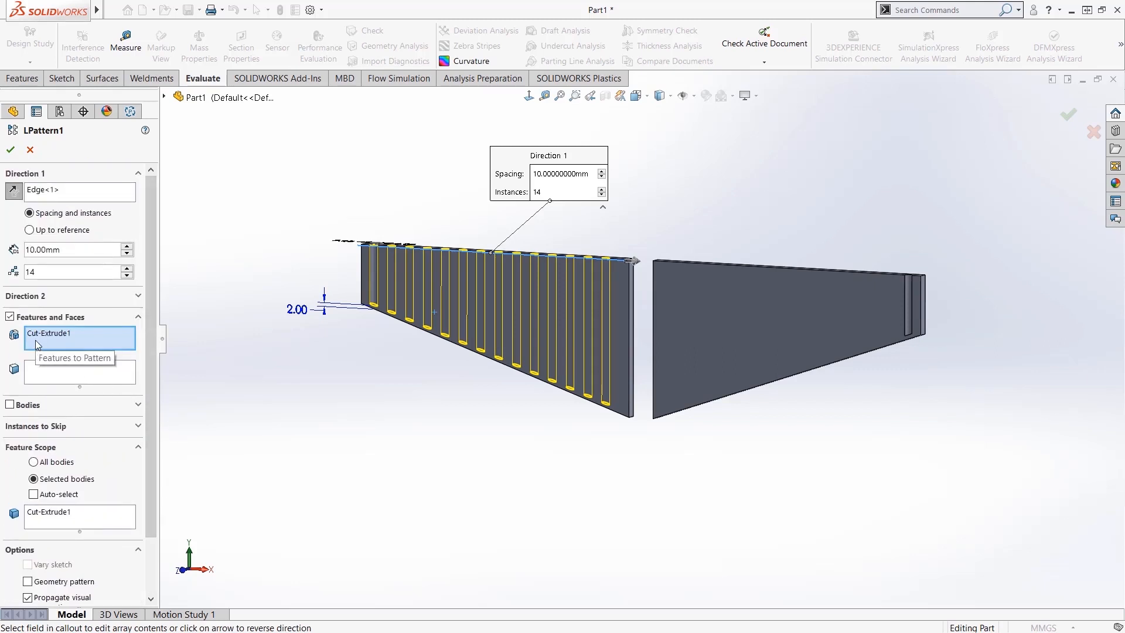
{"action": "mouse_move", "coordinate": [392, 354]}
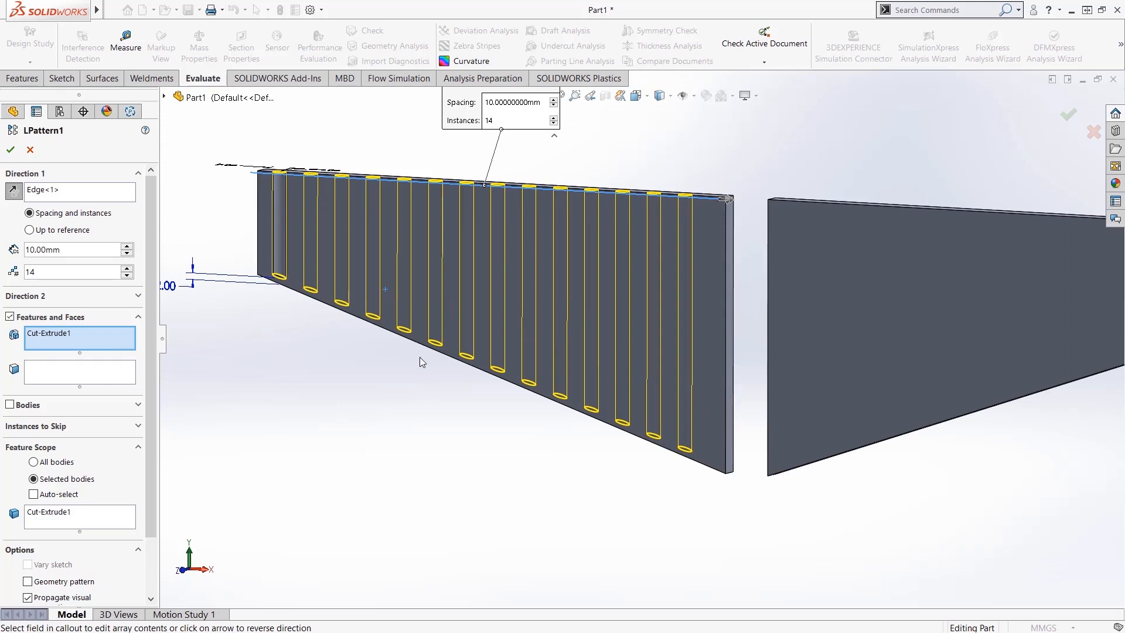
{"action": "mouse_move", "coordinate": [640, 455]}
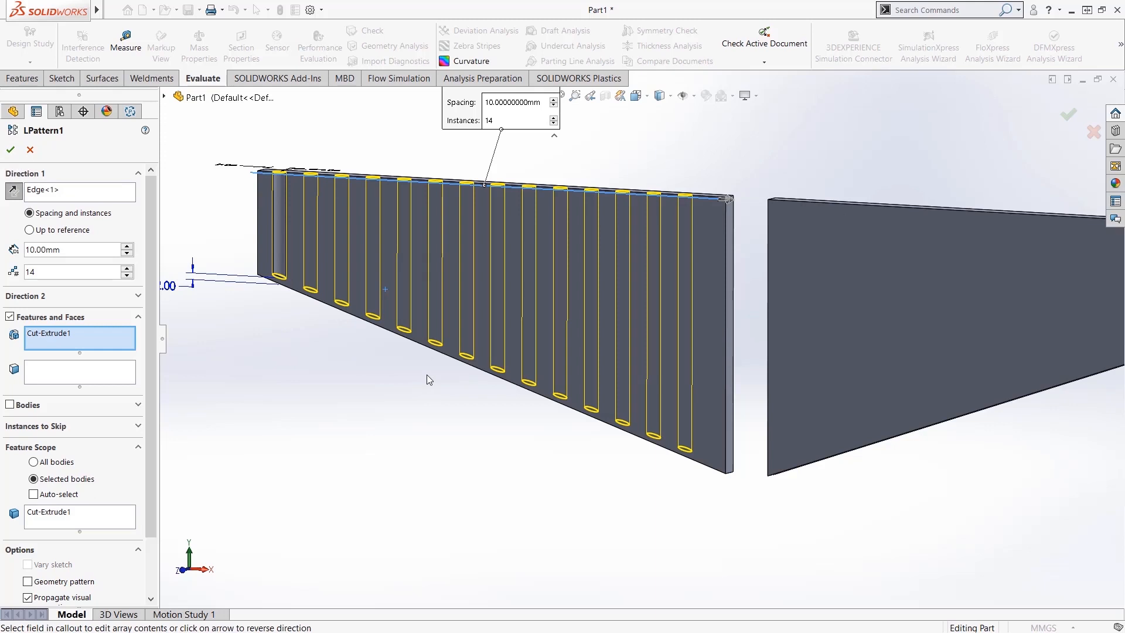
{"action": "mouse_move", "coordinate": [273, 299]}
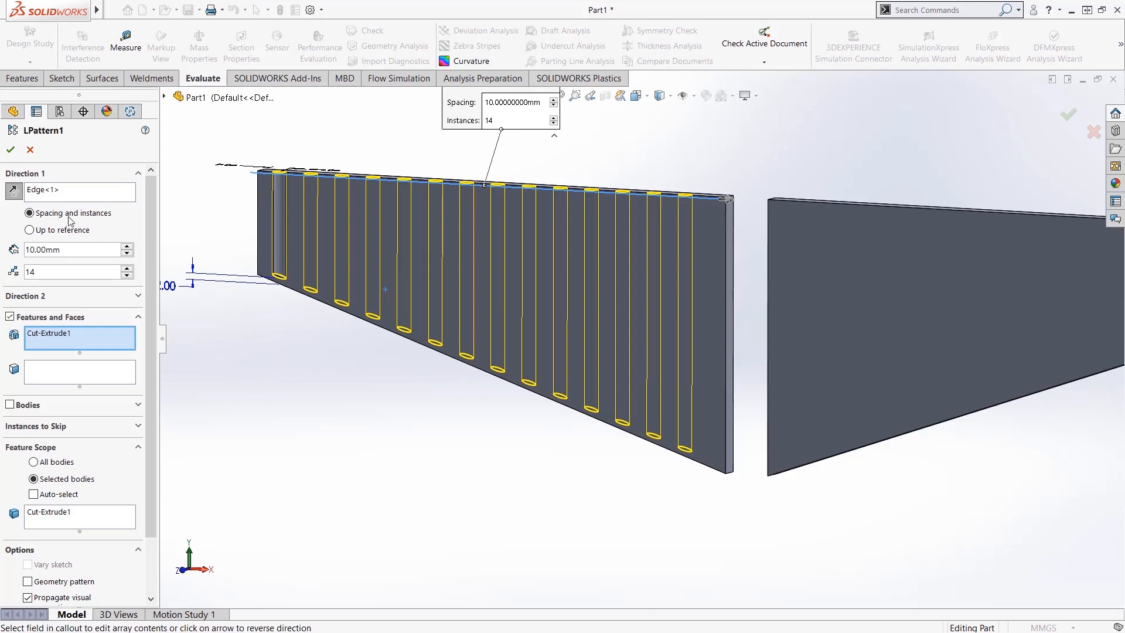
{"action": "left_click", "coordinate": [11, 149]}
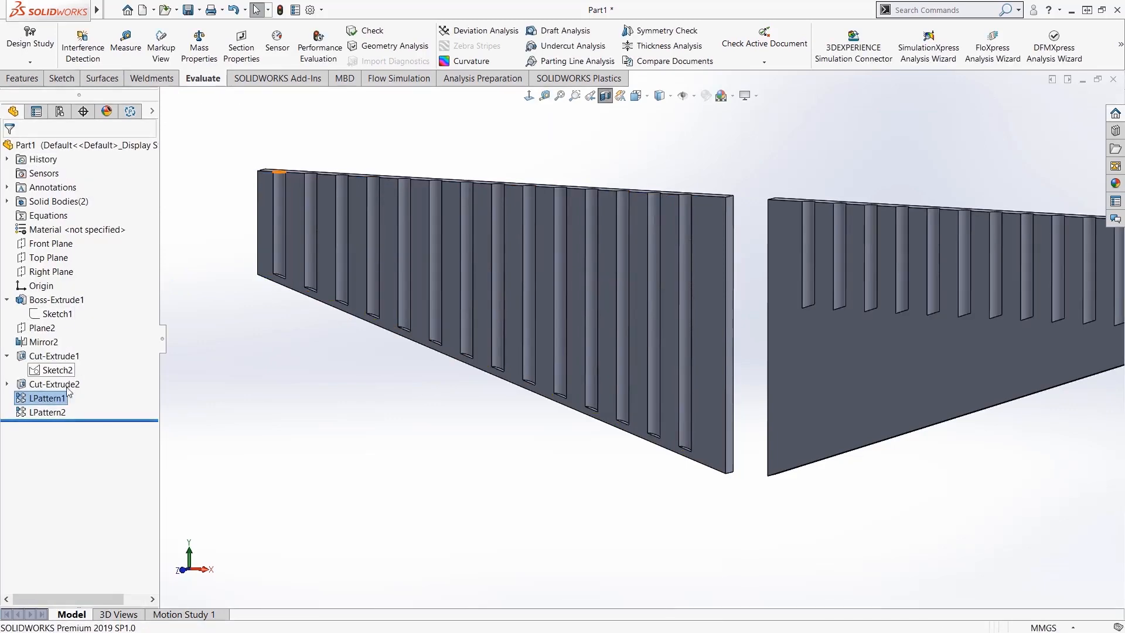
{"action": "double_click", "coordinate": [46, 412]}
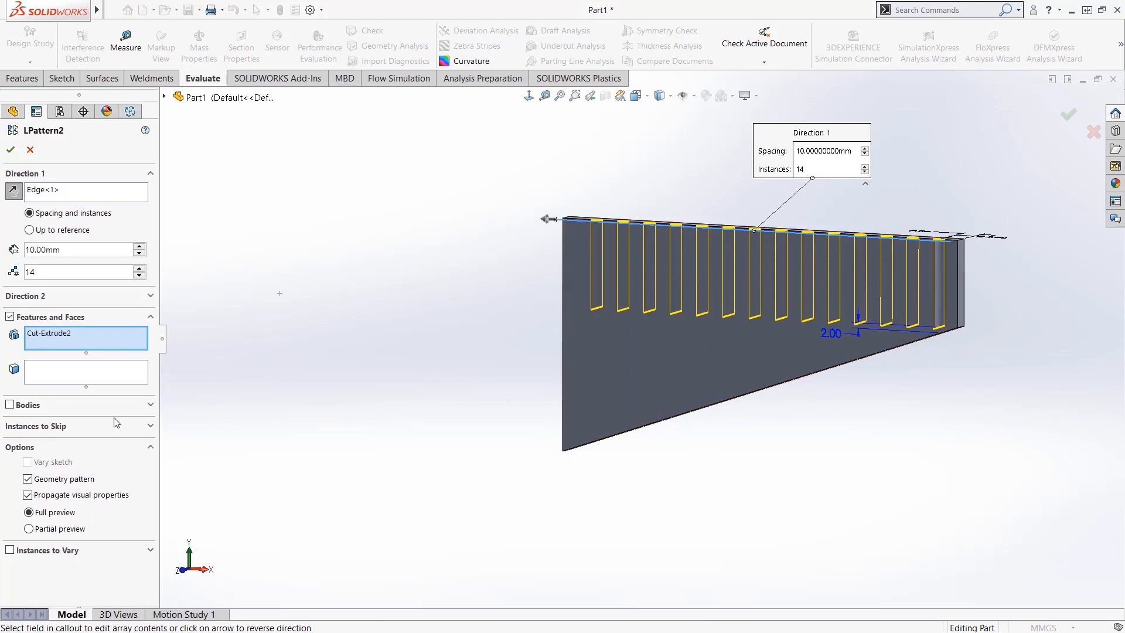
{"action": "mouse_move", "coordinate": [62, 201]}
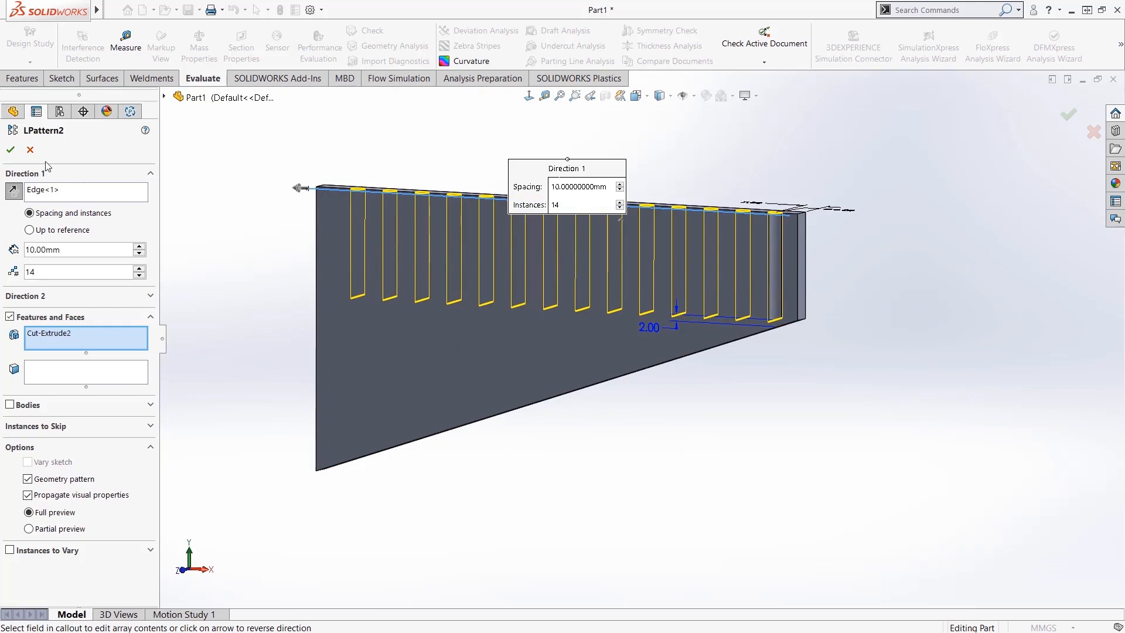
{"action": "left_click", "coordinate": [10, 149]}
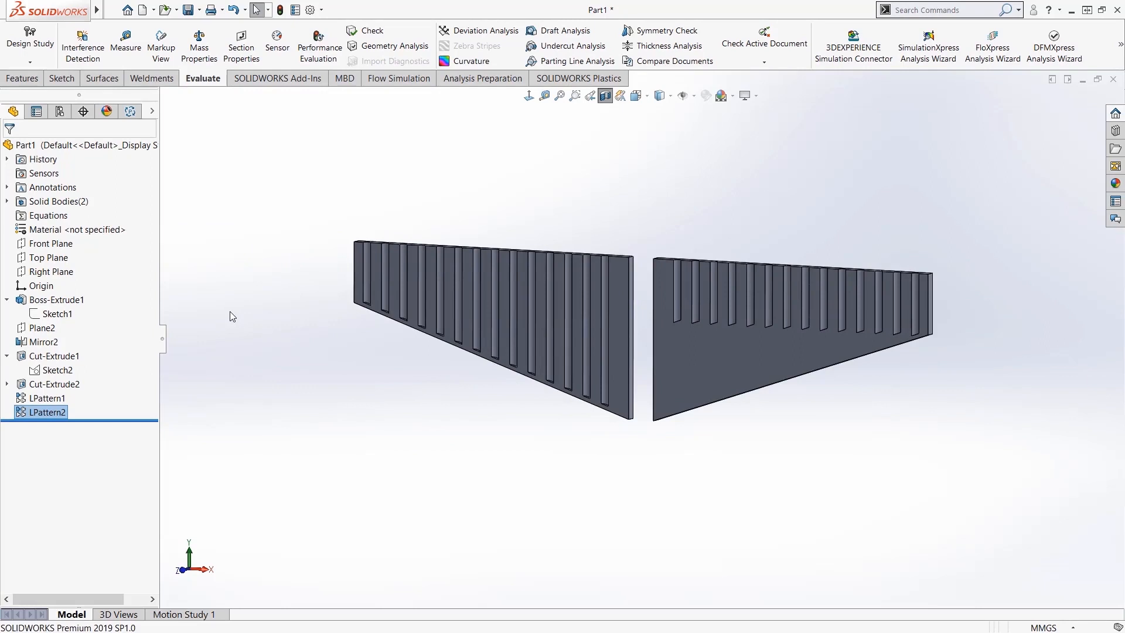
{"action": "mouse_move", "coordinate": [302, 139]}
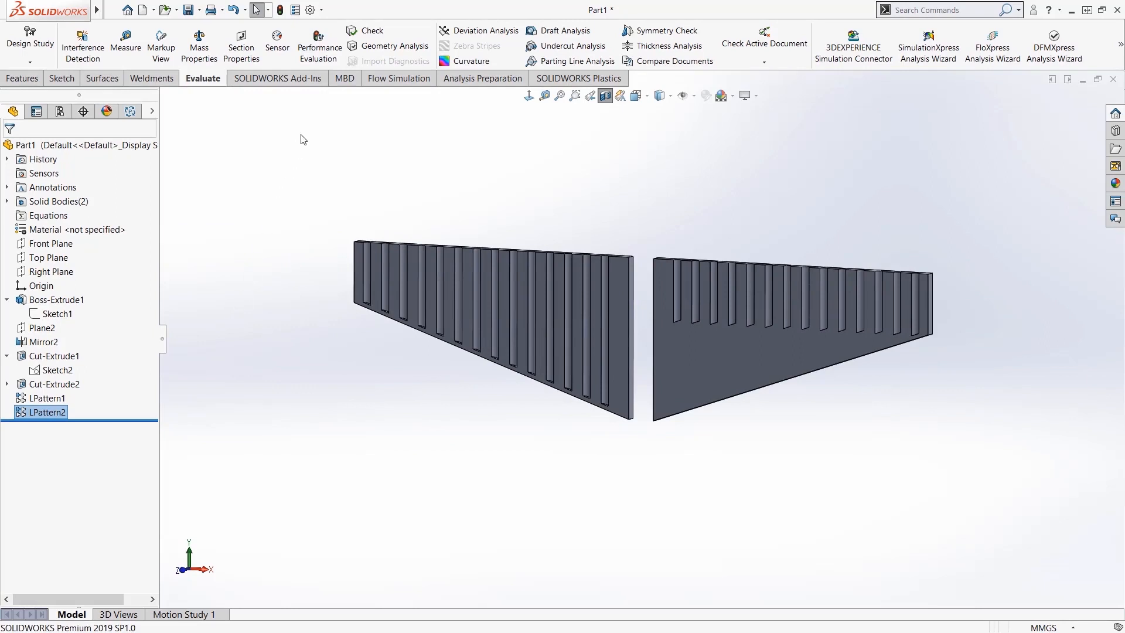
- Run Performance Evaluation from the Evaluate tab to list per-feature rebuild times
{"action": "left_click", "coordinate": [318, 43]}
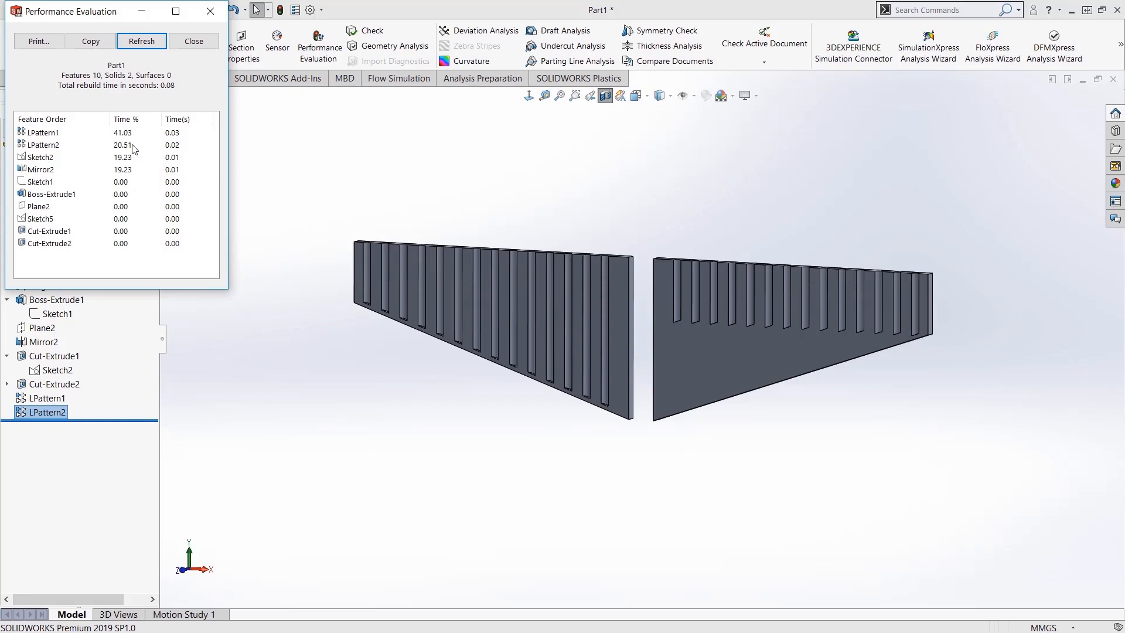
{"action": "mouse_move", "coordinate": [136, 149]}
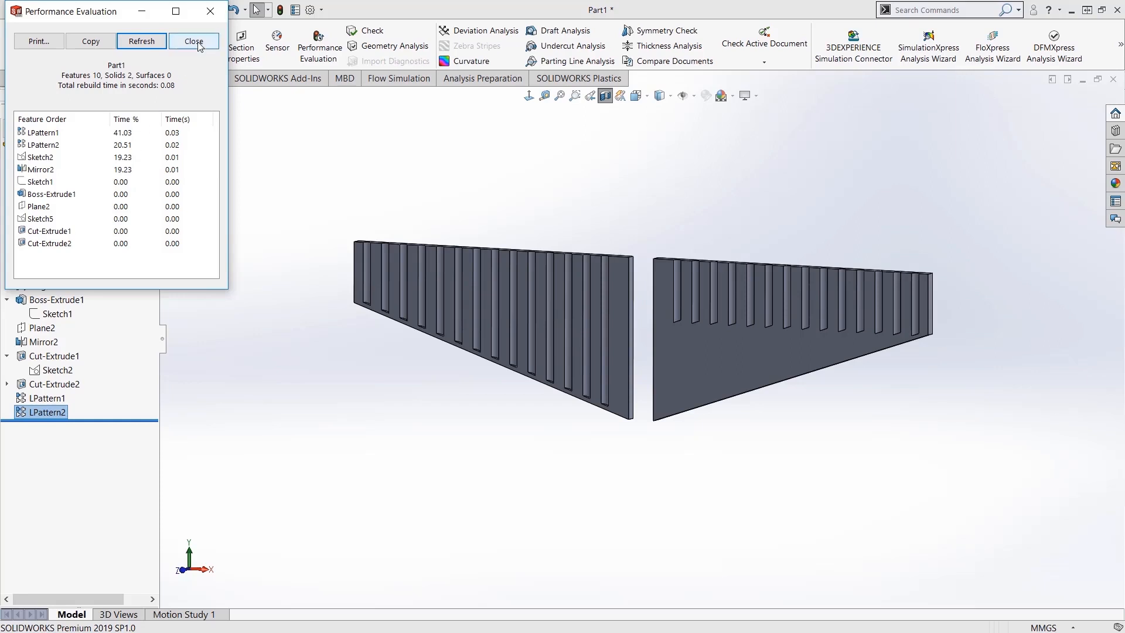
- Close the Performance Evaluation report and return to the slotted plates
{"action": "left_click", "coordinate": [193, 41]}
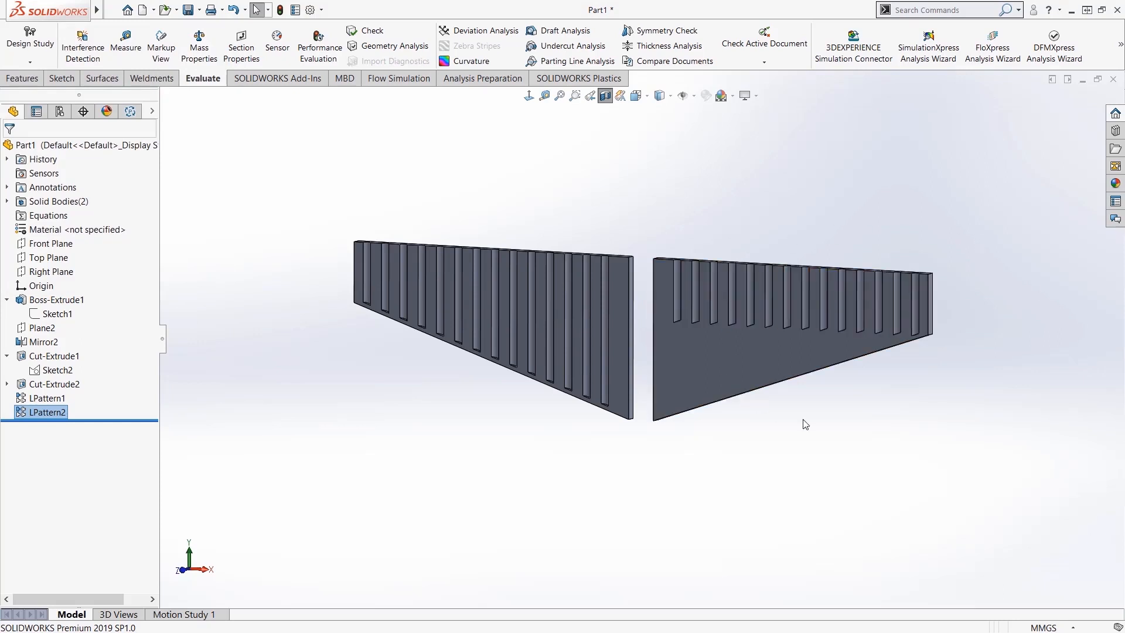
{"action": "mouse_move", "coordinate": [809, 425]}
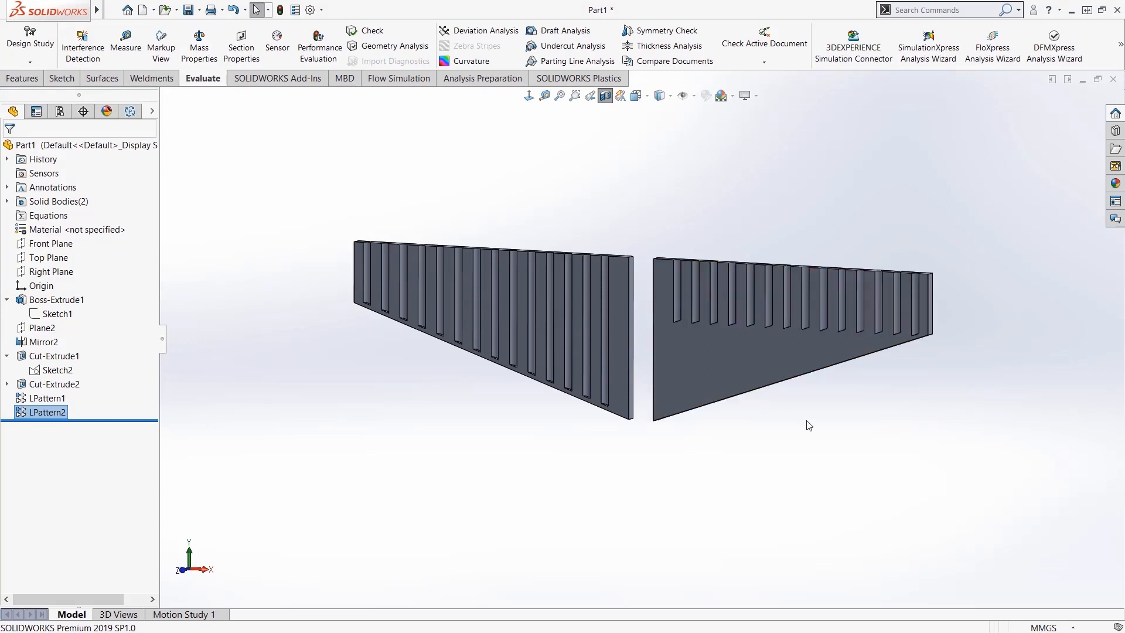
{"action": "mouse_move", "coordinate": [526, 414]}
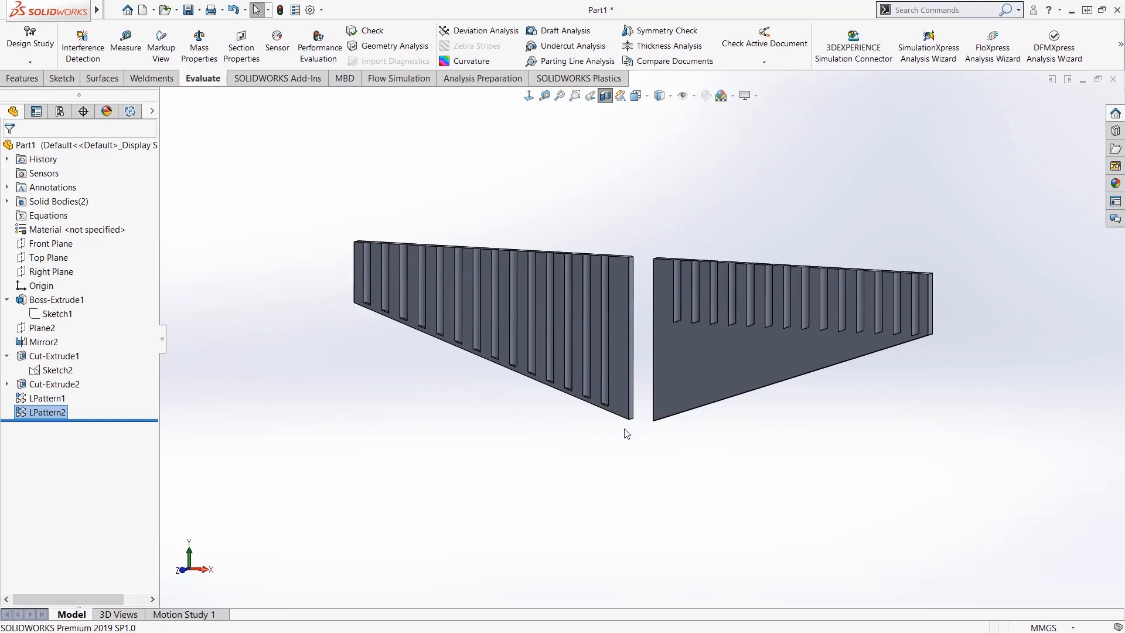
{"action": "mouse_move", "coordinate": [366, 322]}
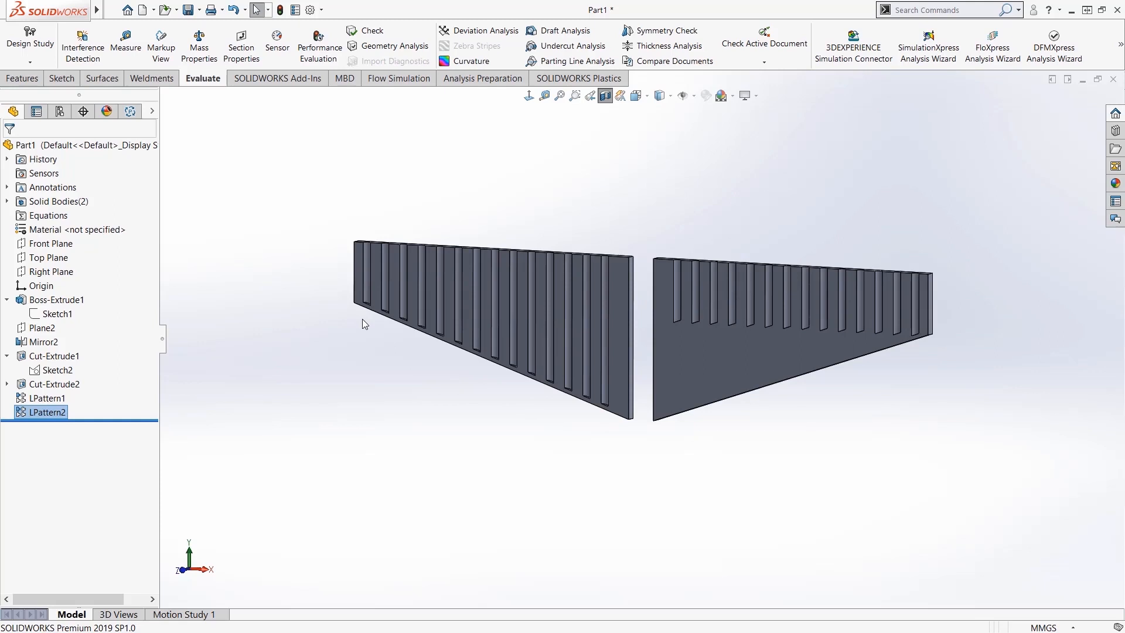
{"action": "mouse_move", "coordinate": [480, 382]}
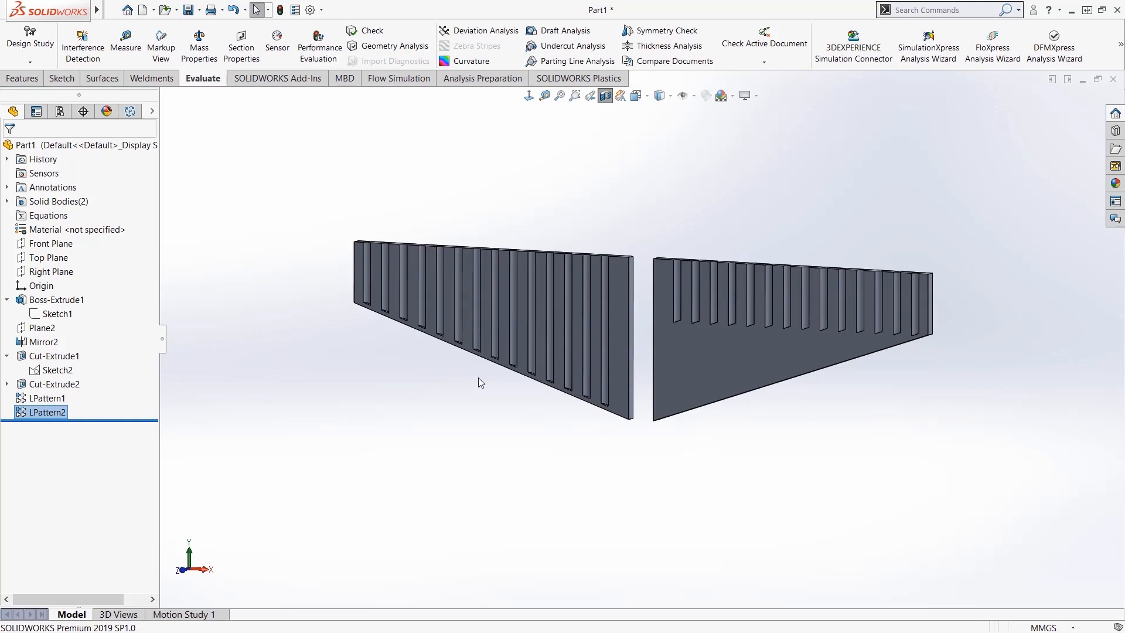
{"action": "mouse_move", "coordinate": [775, 421]}
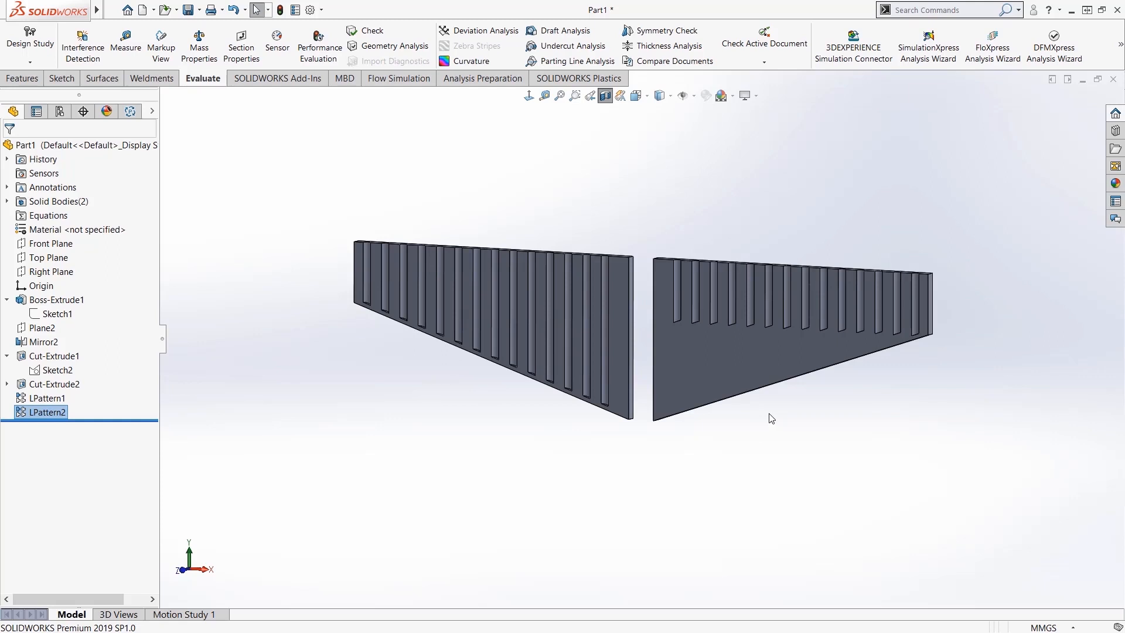
{"action": "mouse_move", "coordinate": [772, 415]}
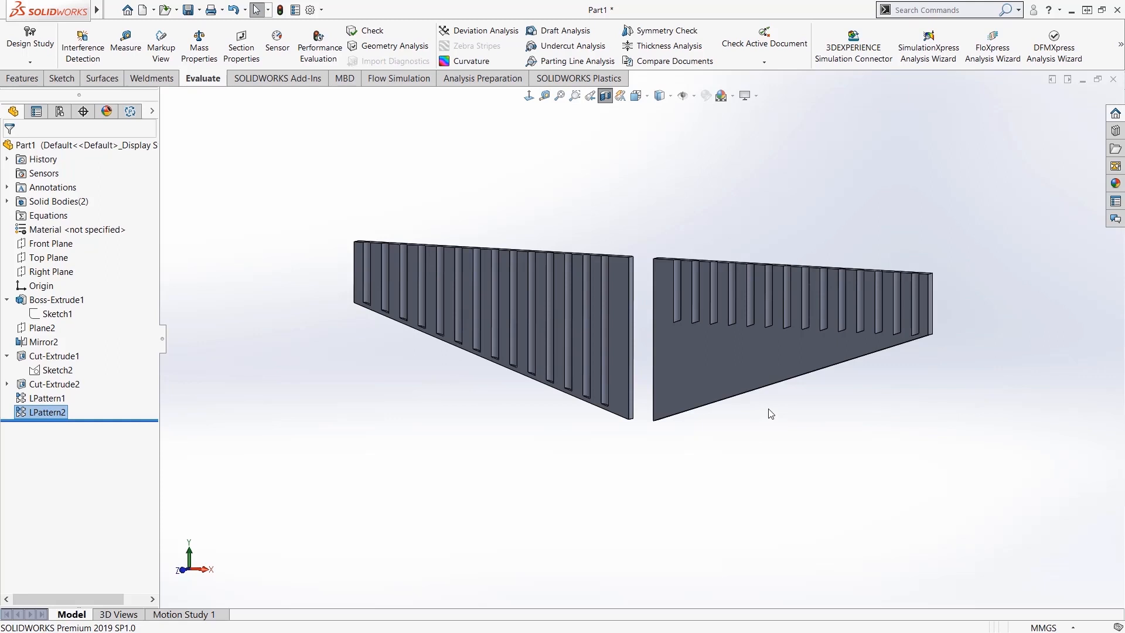
{"action": "mouse_move", "coordinate": [412, 492]}
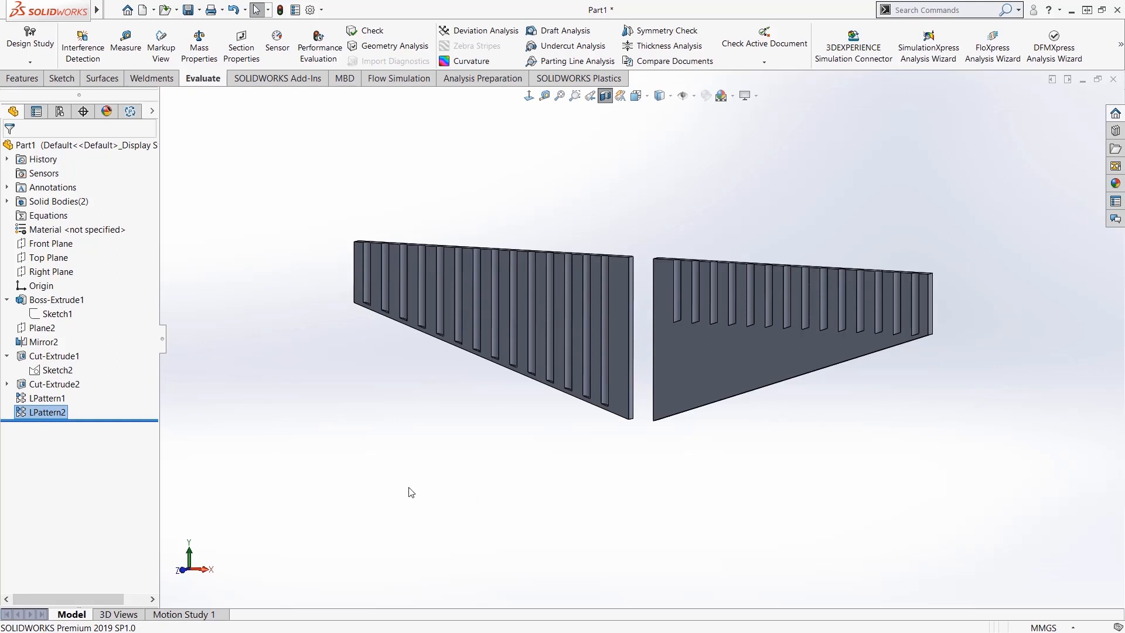